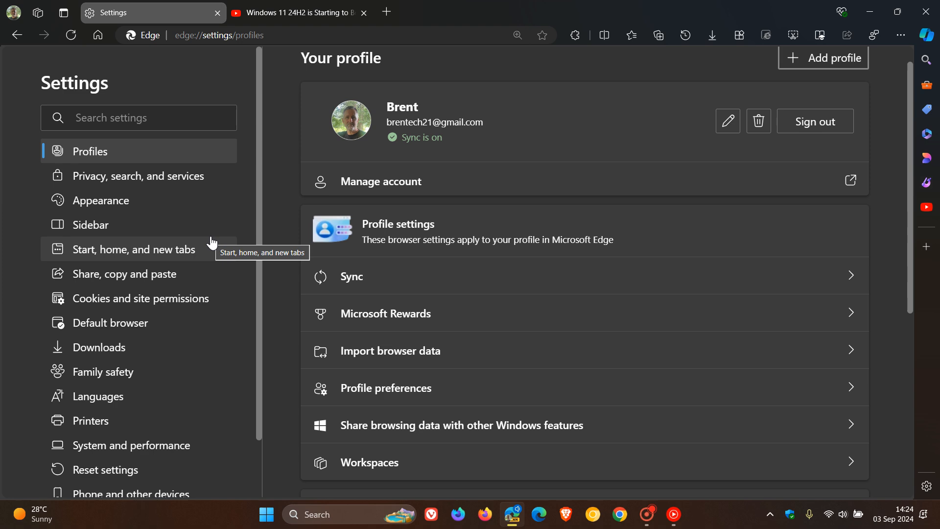
Show the Appearance page's 'Show media control in the Windows taskbar icon' toggle, turned on
click(101, 199)
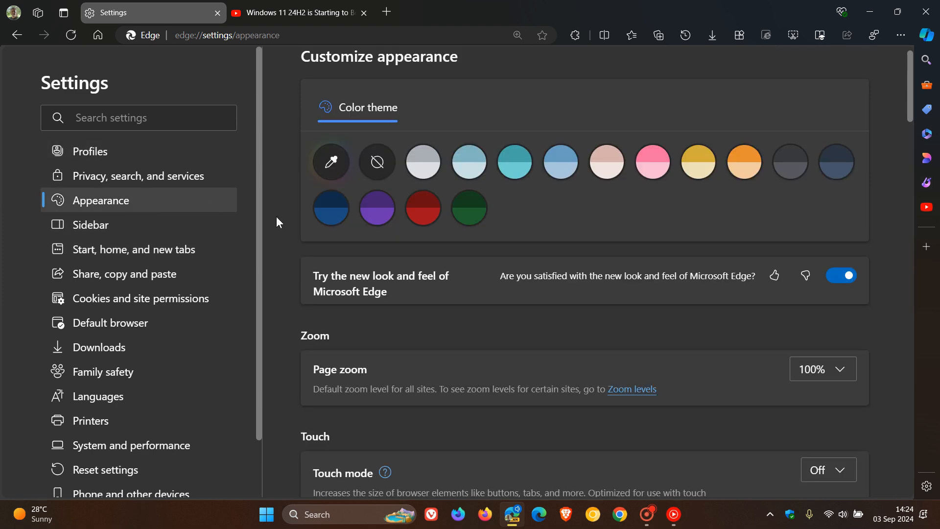
scroll(down, 3)
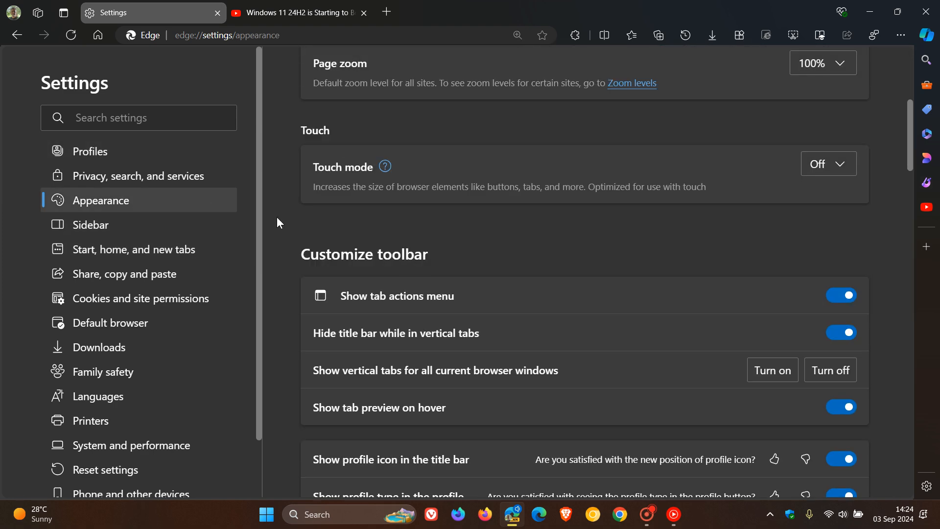
scroll(down, 3)
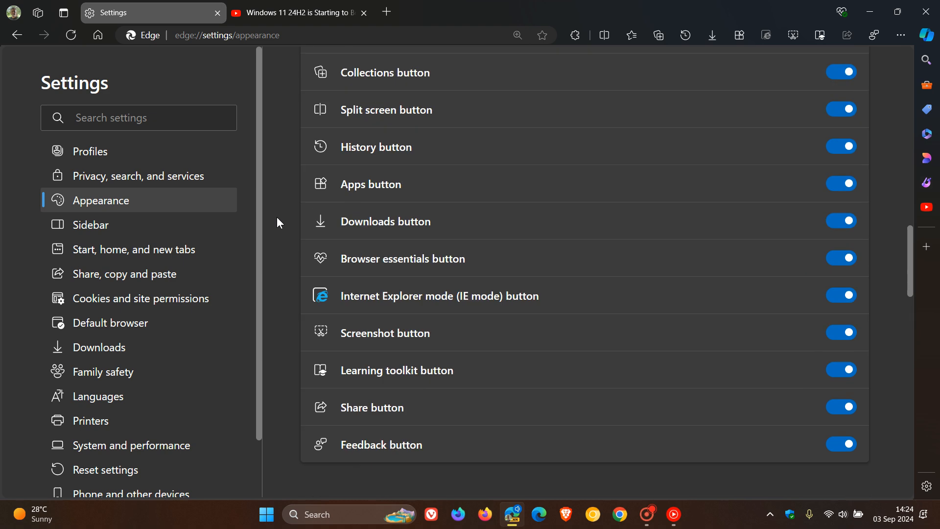
scroll(down, 3)
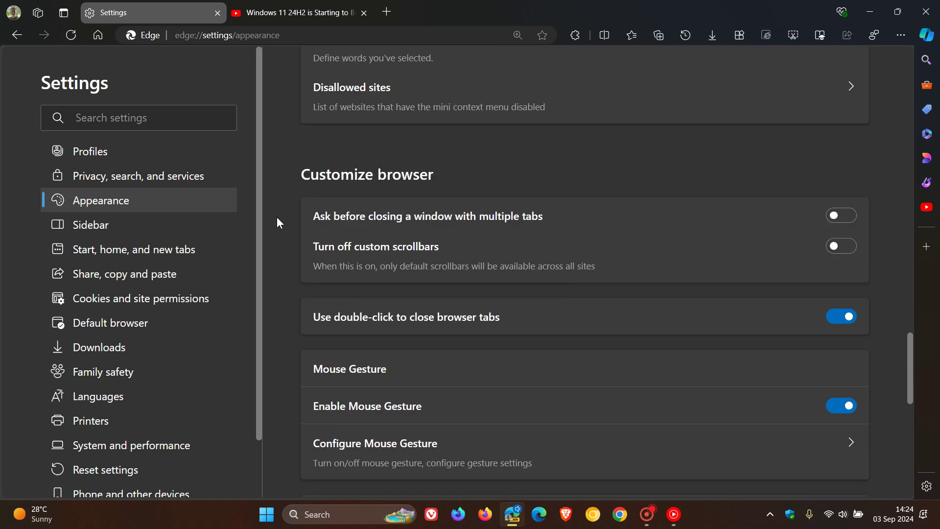
scroll(down, 3)
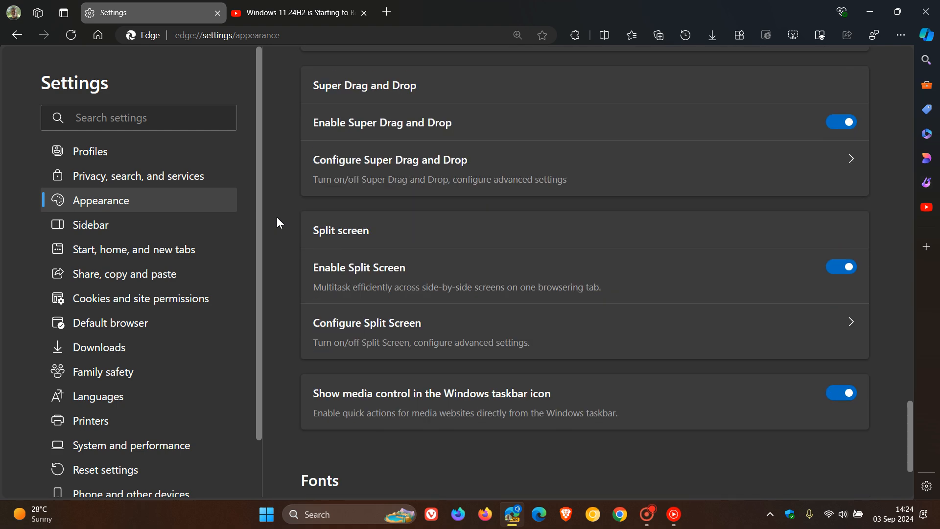
scroll(down, 3)
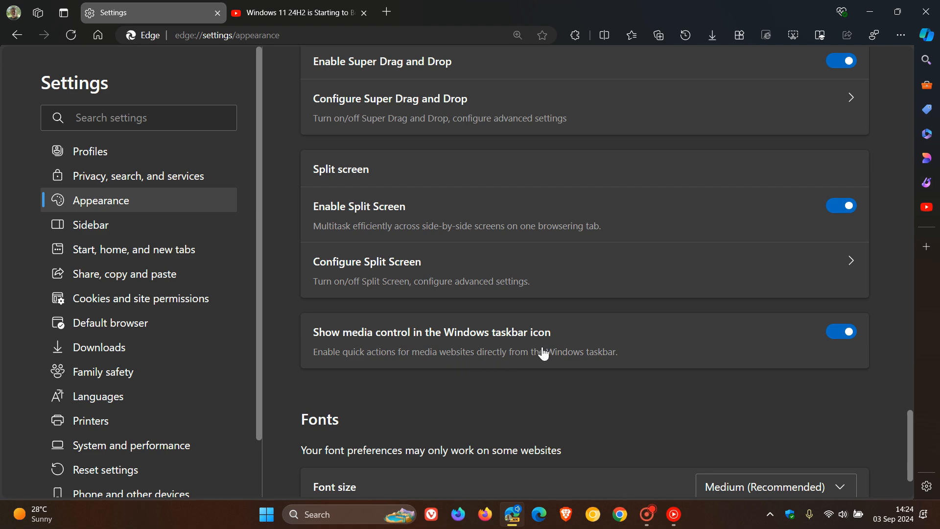
mouse_move(375, 378)
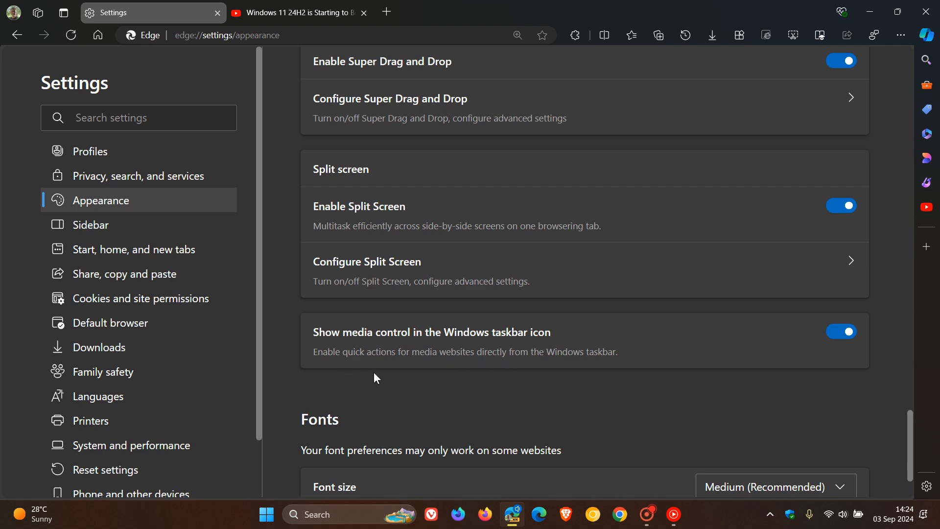
mouse_move(534, 372)
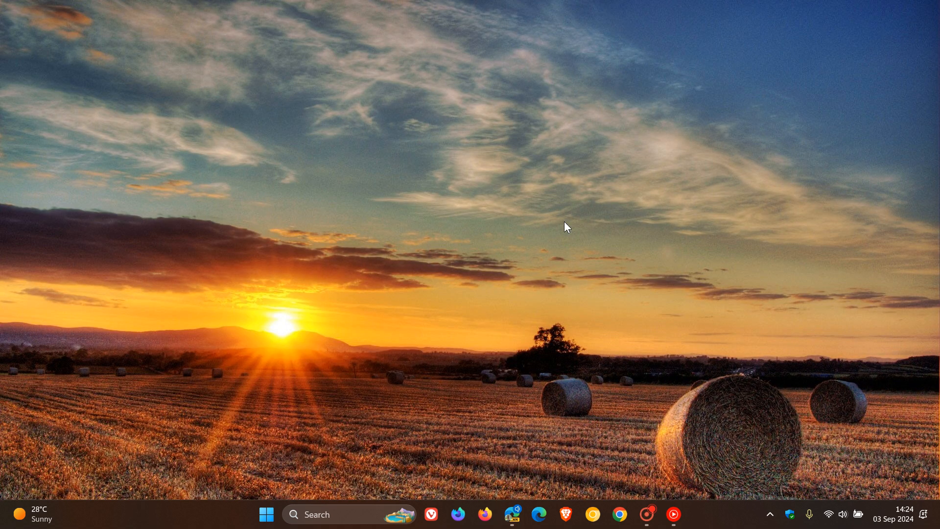
mouse_move(512, 513)
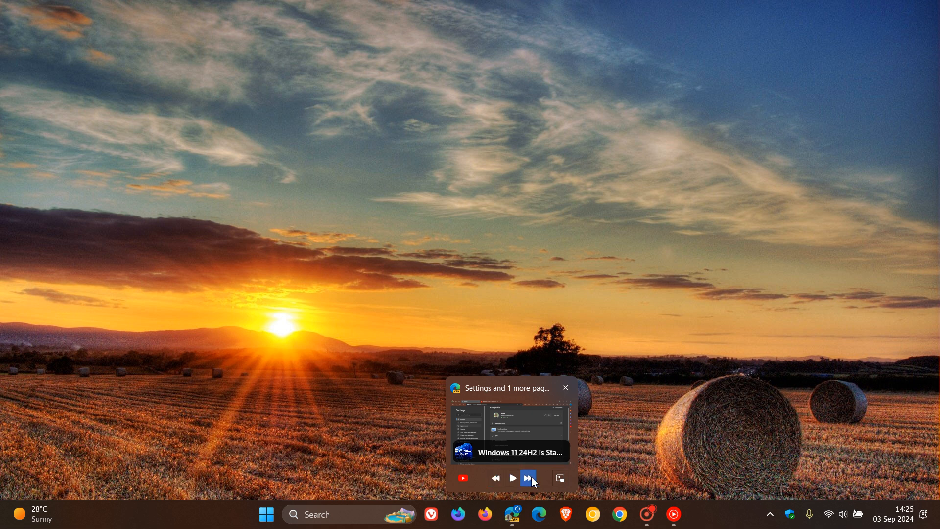
mouse_move(559, 478)
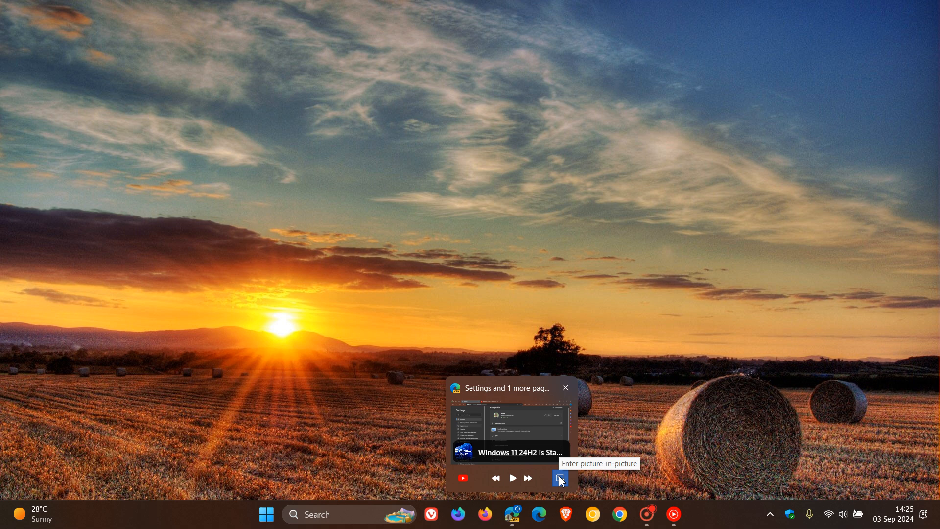
Launch the YouTube video in a picture-in-picture window from the taskbar thumbnail and reposition it
click(558, 477)
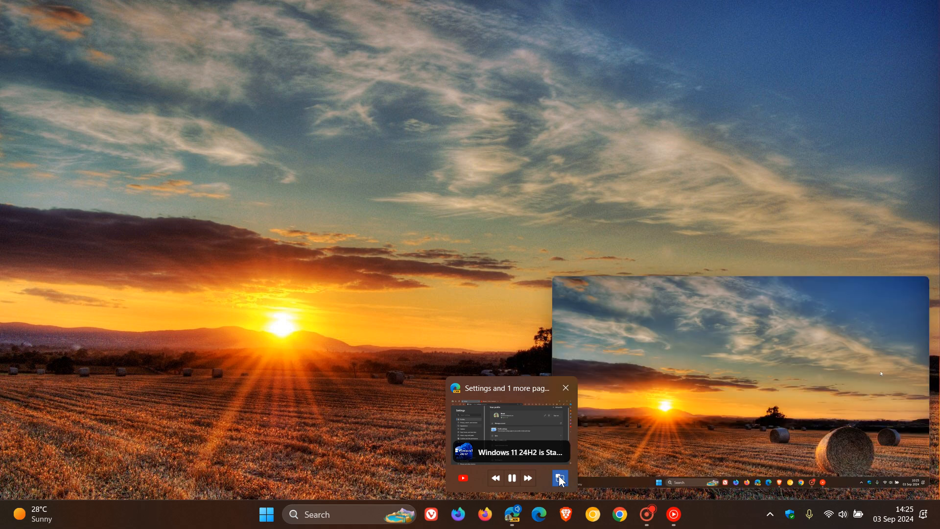
click(511, 478)
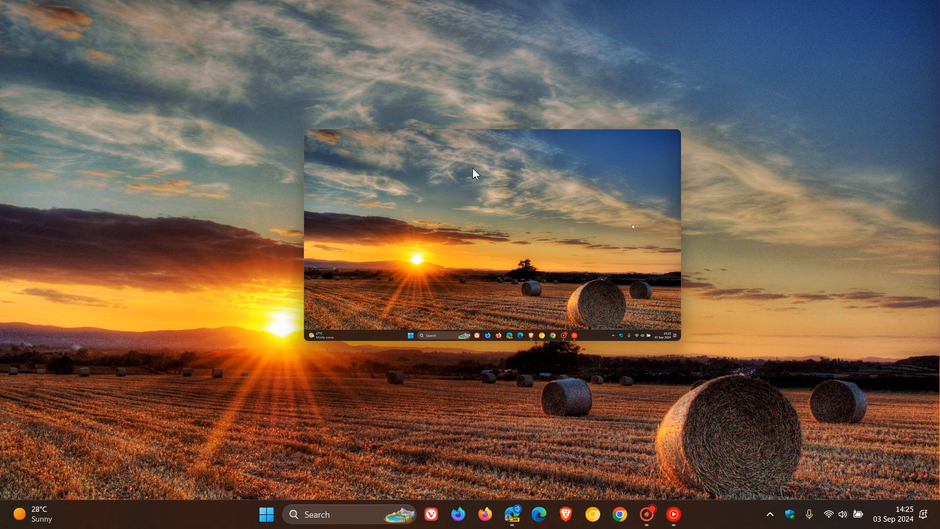
drag(474, 174, 689, 321)
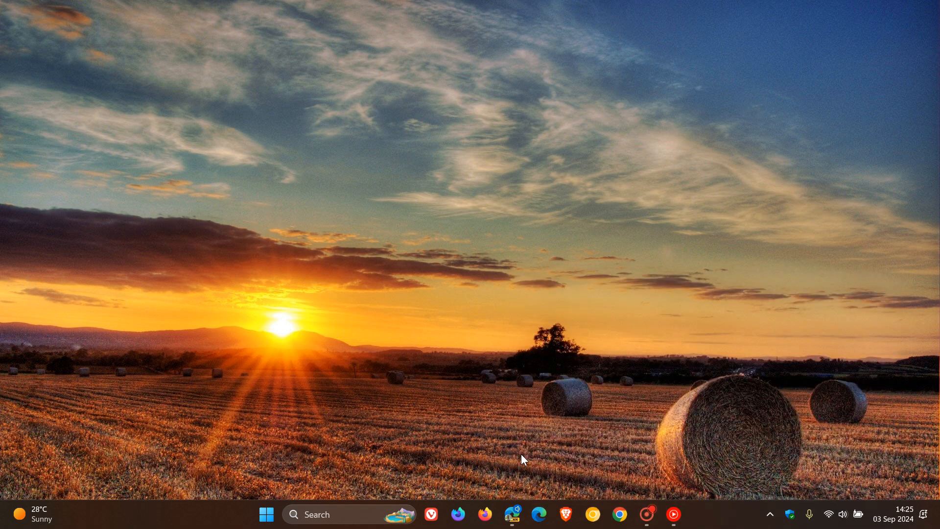
mouse_move(535, 482)
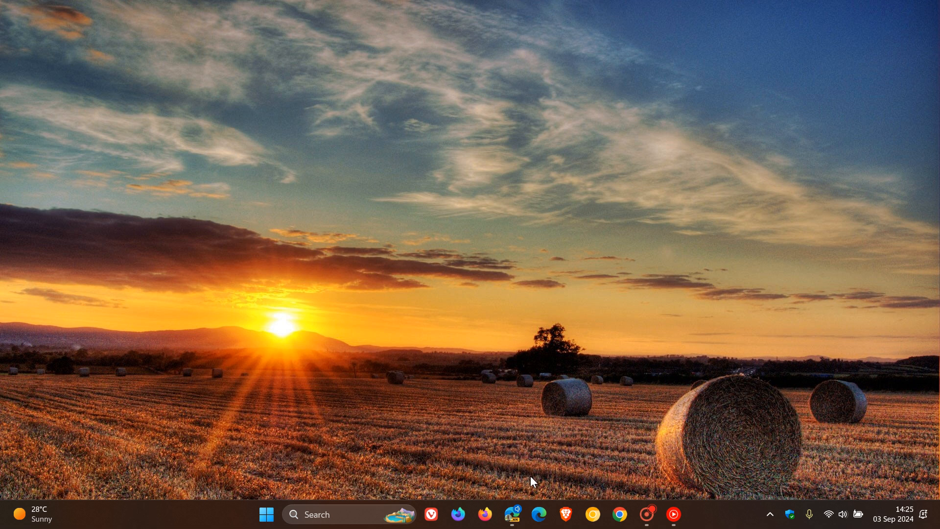
mouse_move(512, 519)
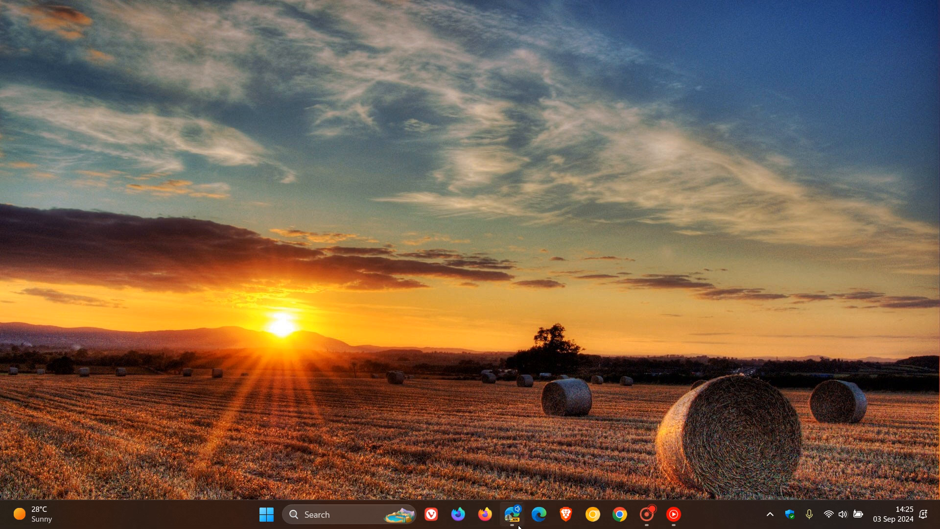
mouse_move(525, 527)
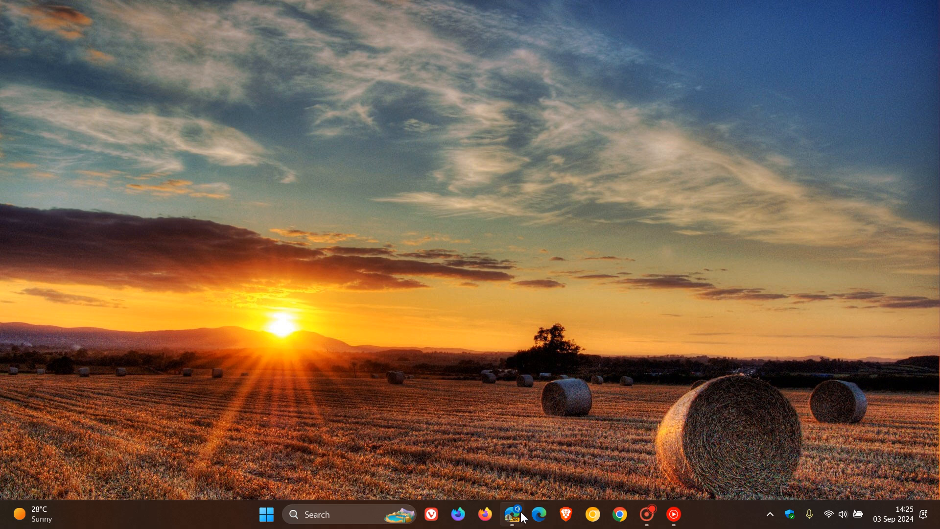
mouse_move(513, 518)
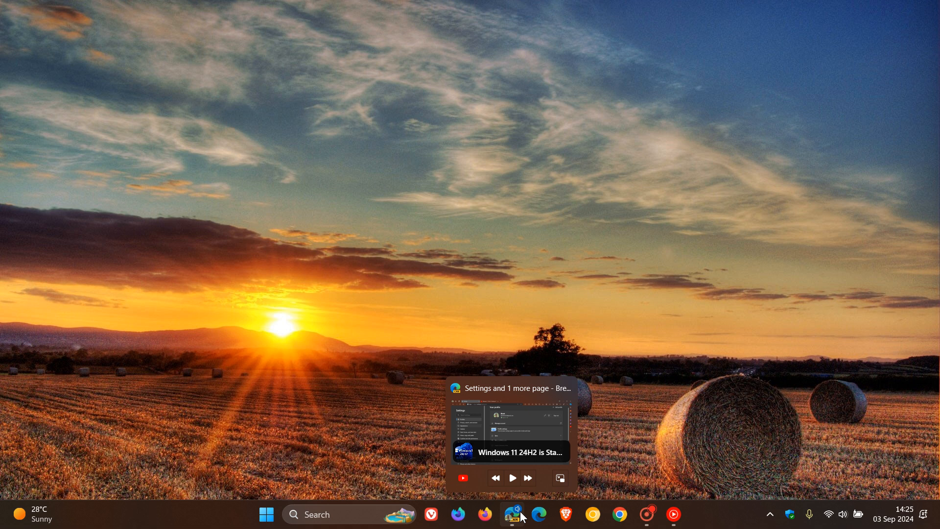
mouse_move(516, 524)
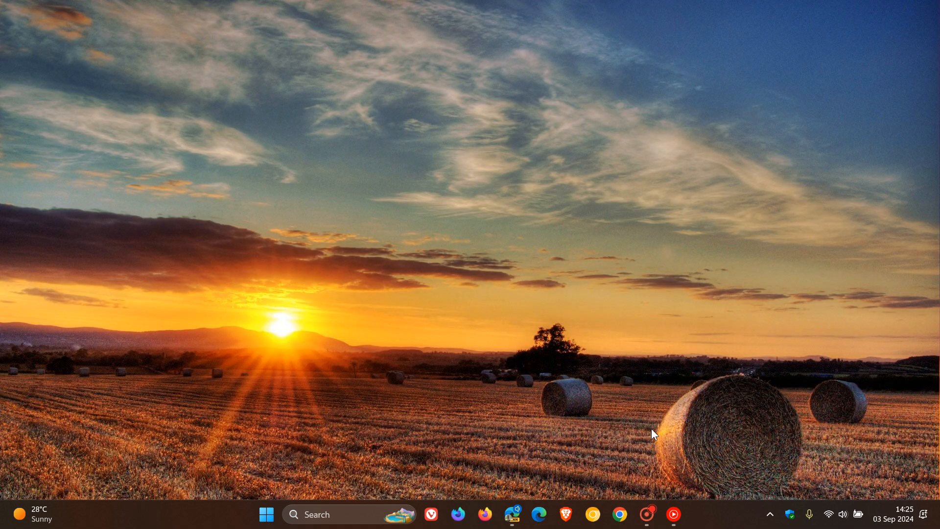
Restore the Edge window from the taskbar, back on its Appearance settings
click(513, 513)
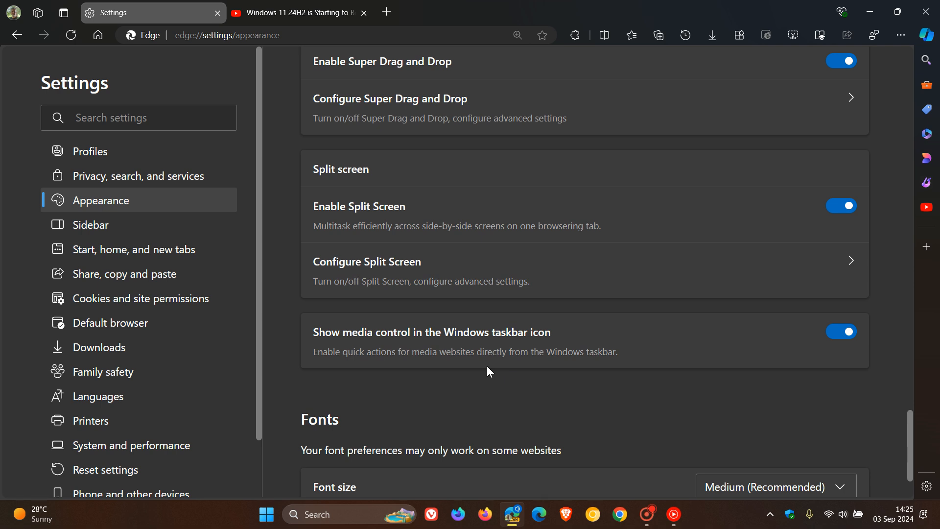
mouse_move(802, 376)
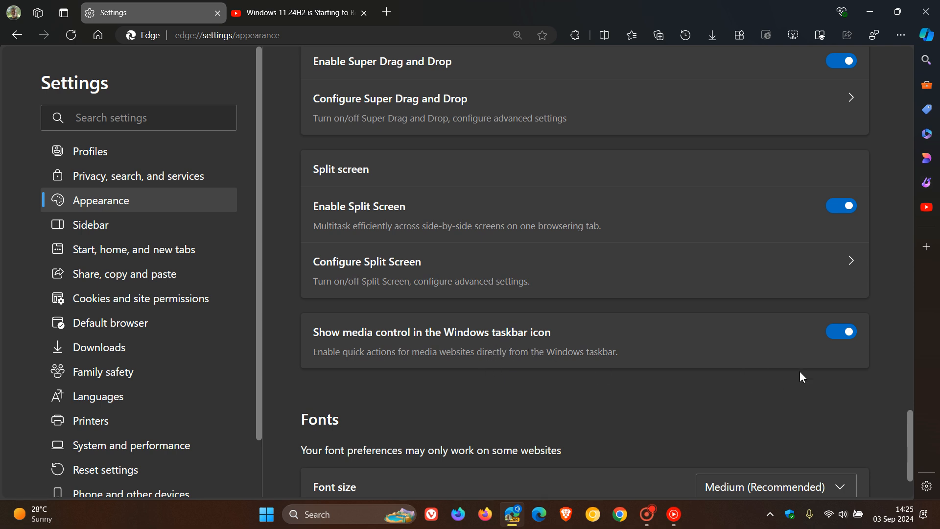
mouse_move(767, 351)
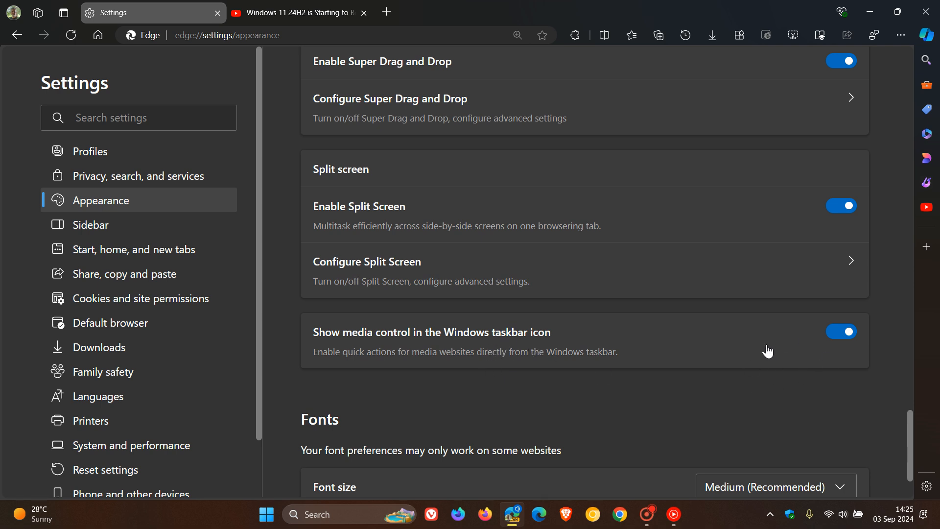
mouse_move(654, 359)
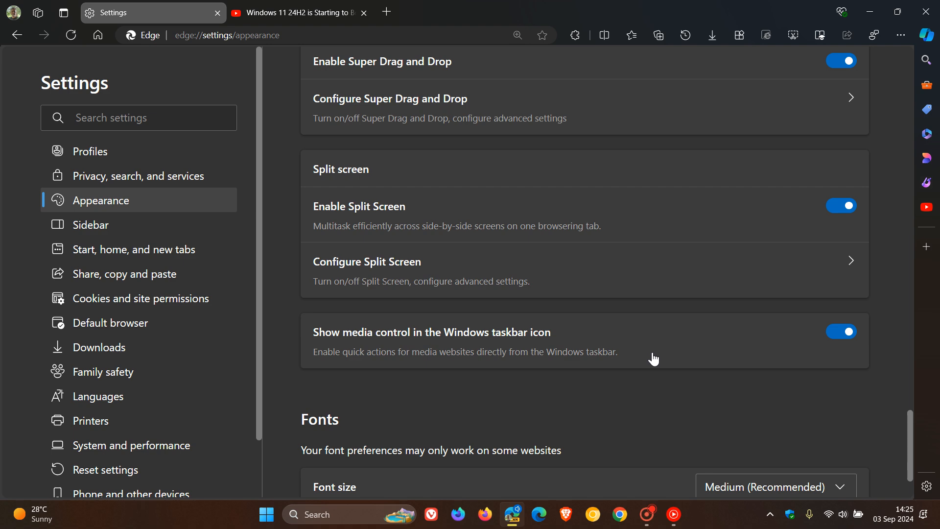
mouse_move(656, 360)
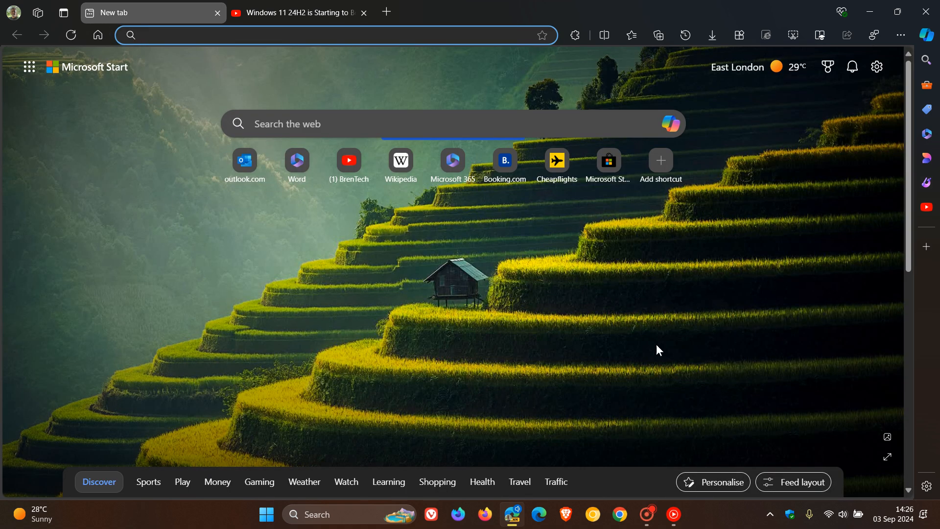
mouse_move(558, 308)
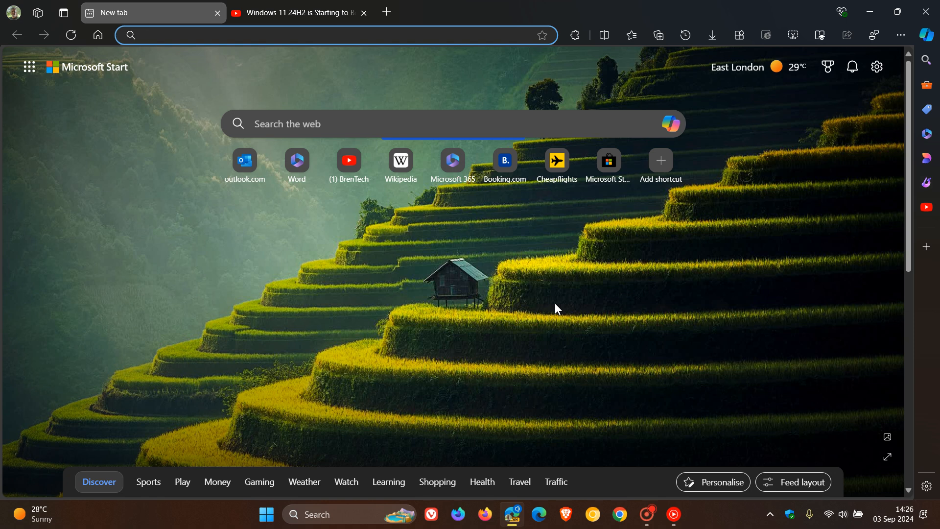